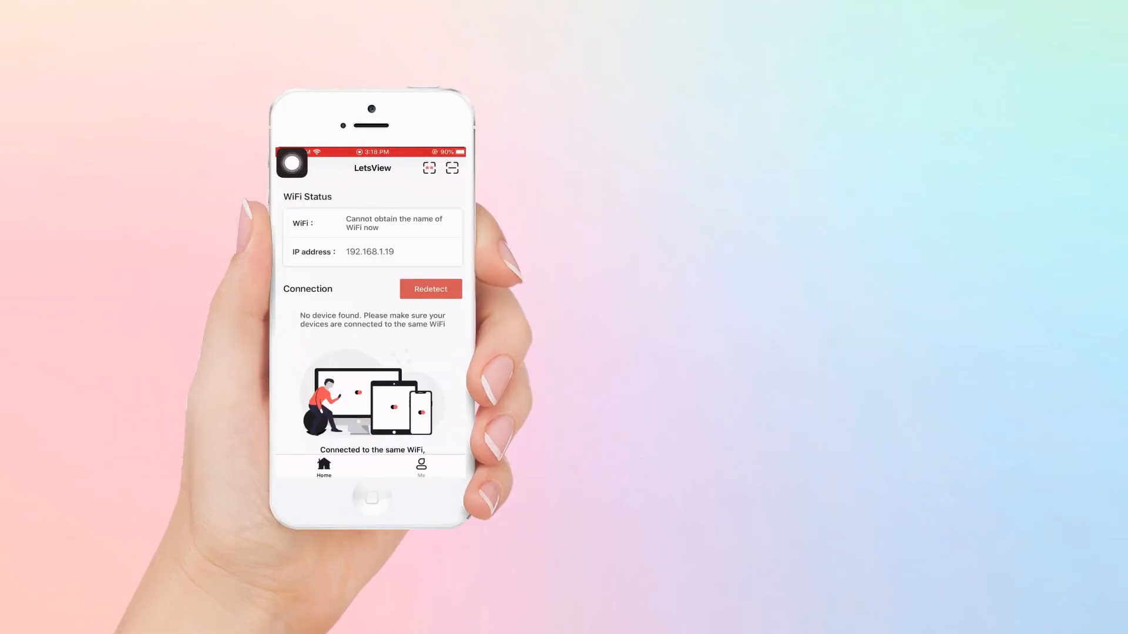
# Tap Mirror in ApowerMirror and select the detected PC to reveal phone/computer mirroring options
pyautogui.click(430, 288)
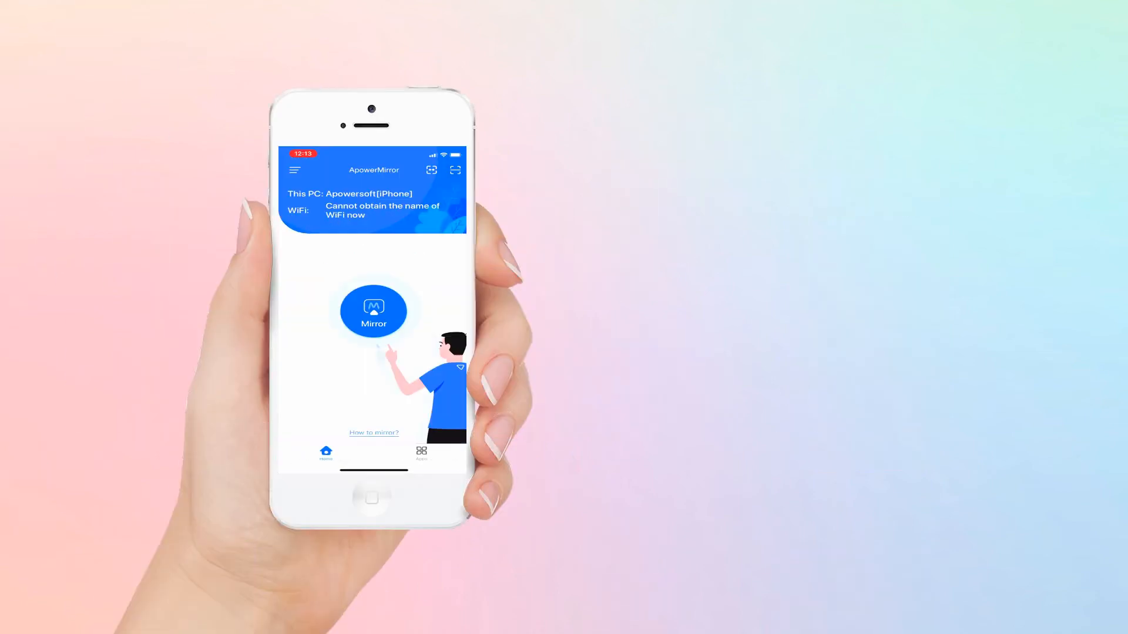
pyautogui.click(374, 311)
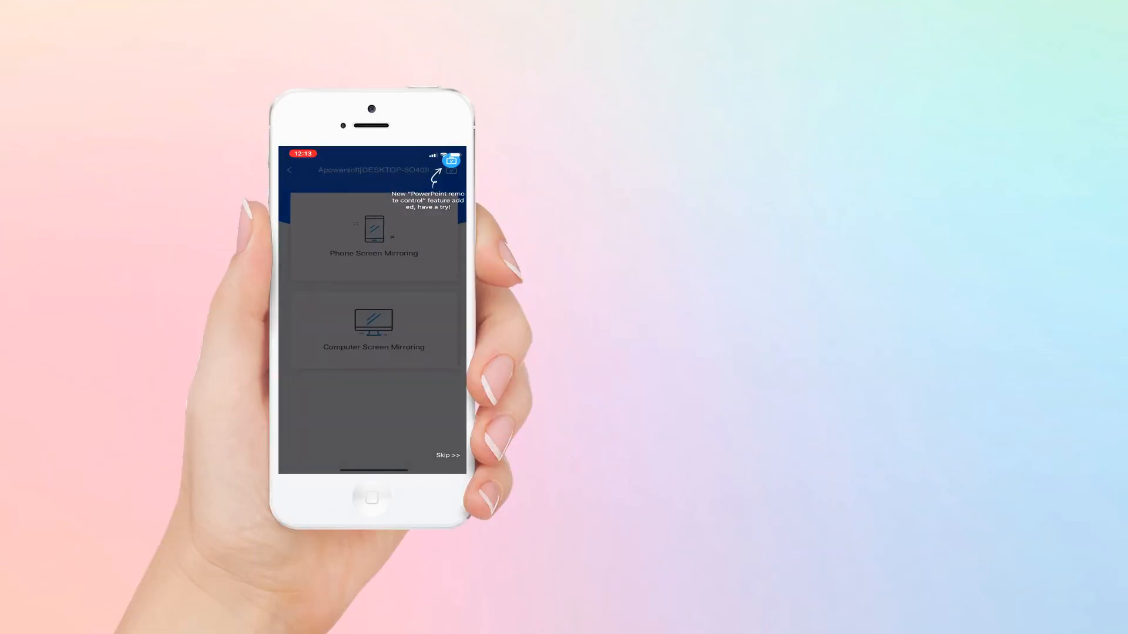